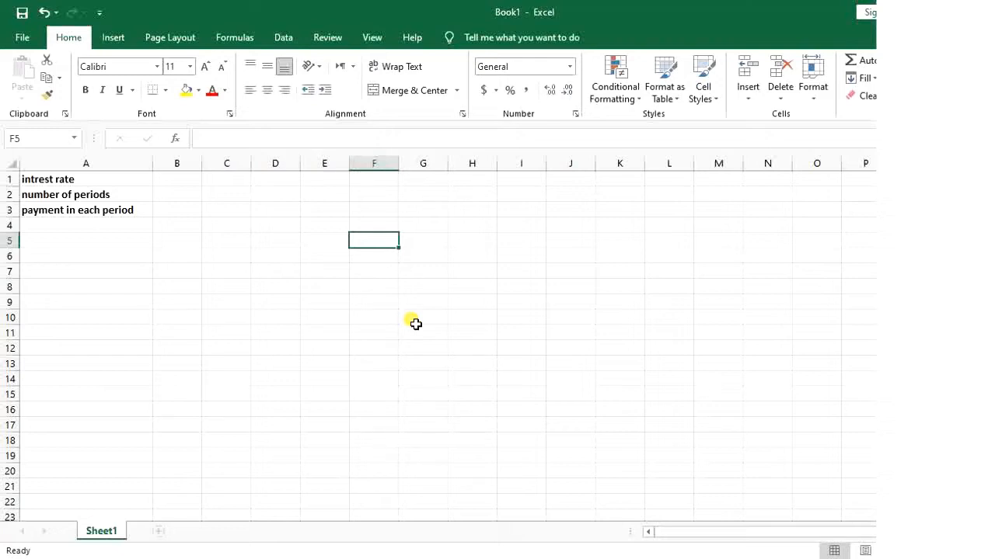
mouse_move(225, 195)
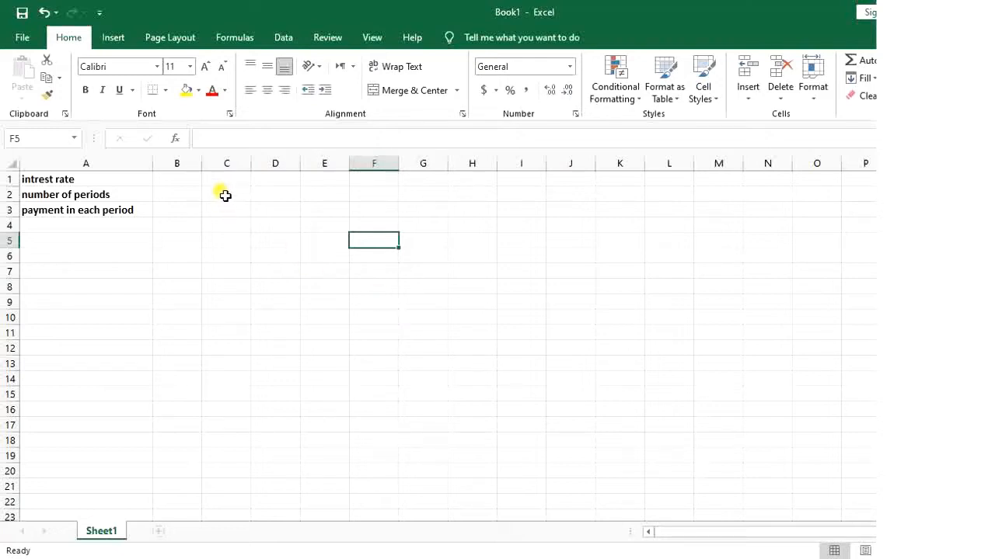
Point out the number-of-periods and payment-per-period labels on the sheet.
click(226, 194)
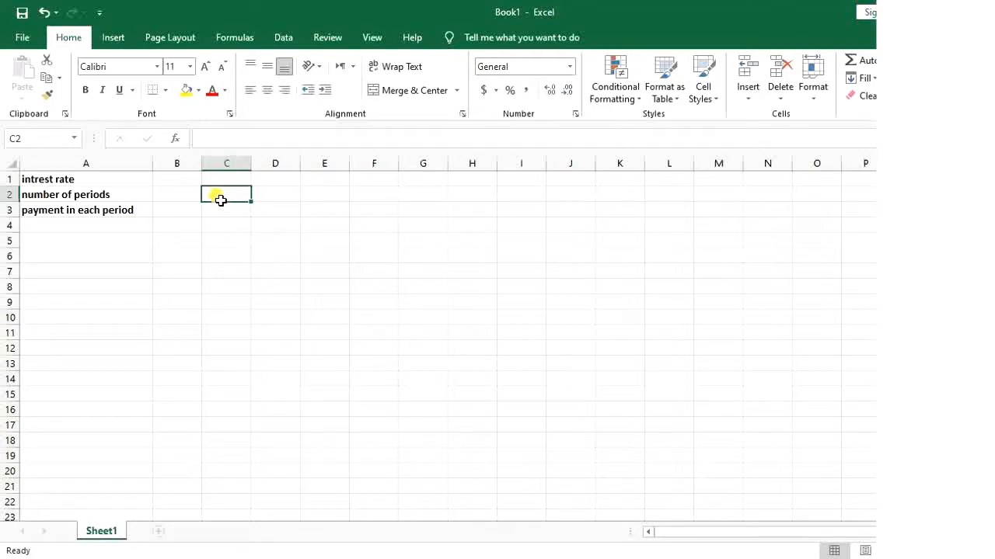
click(86, 194)
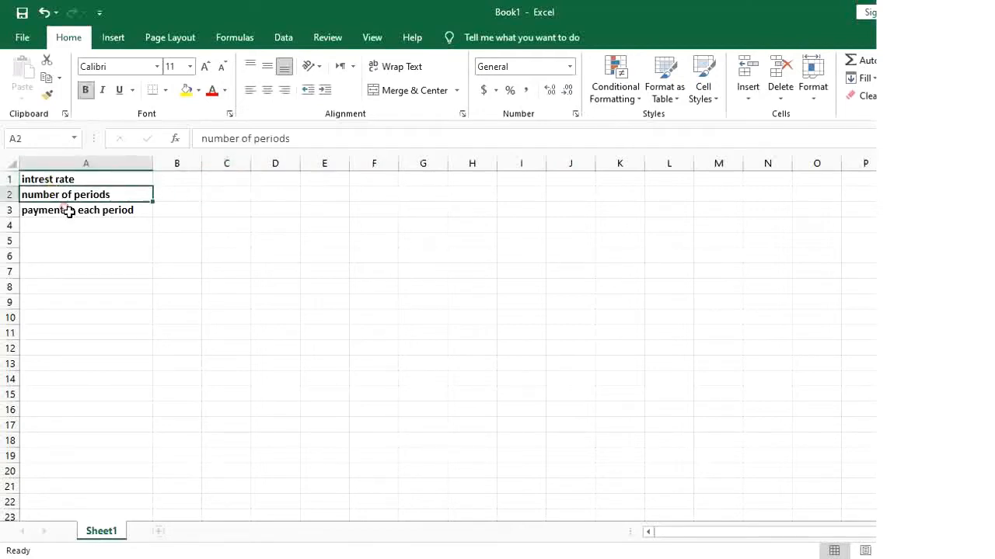
click(77, 210)
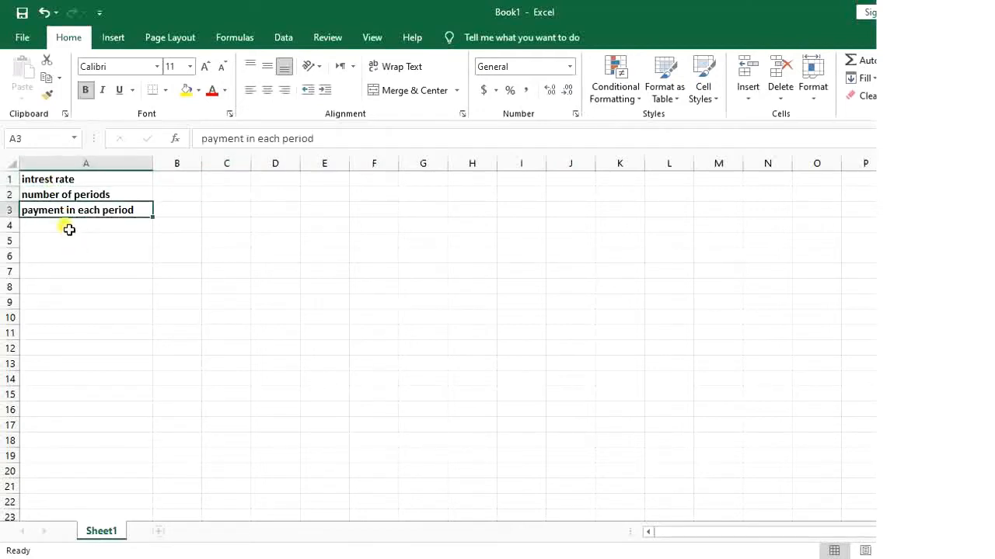
mouse_move(109, 216)
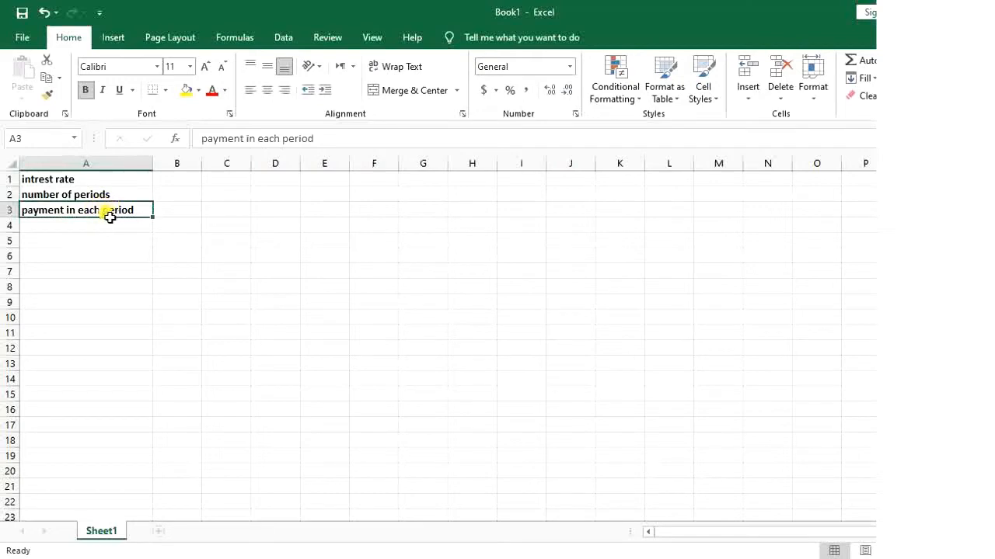
Select D2 and begin typing =pv to preview the PV function's arguments.
click(275, 179)
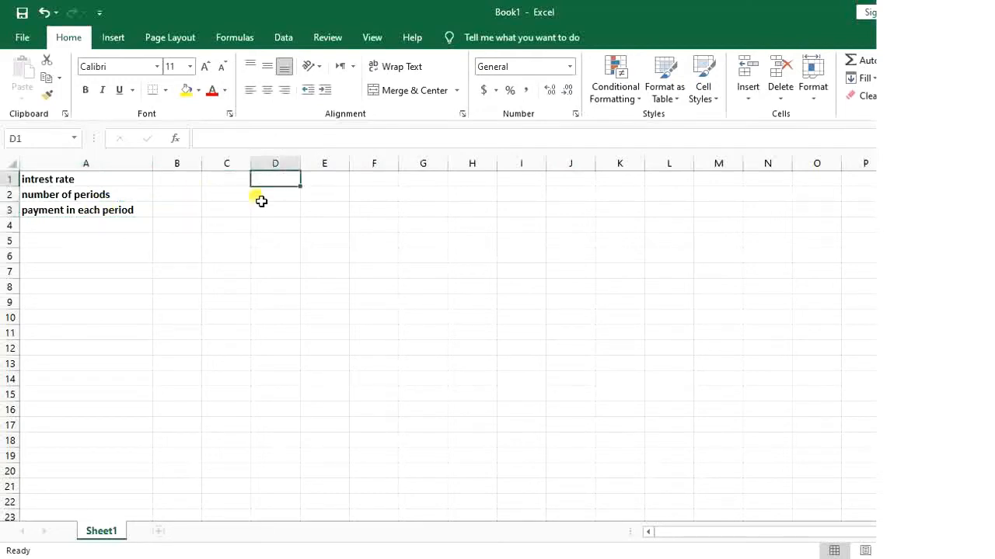
click(275, 194)
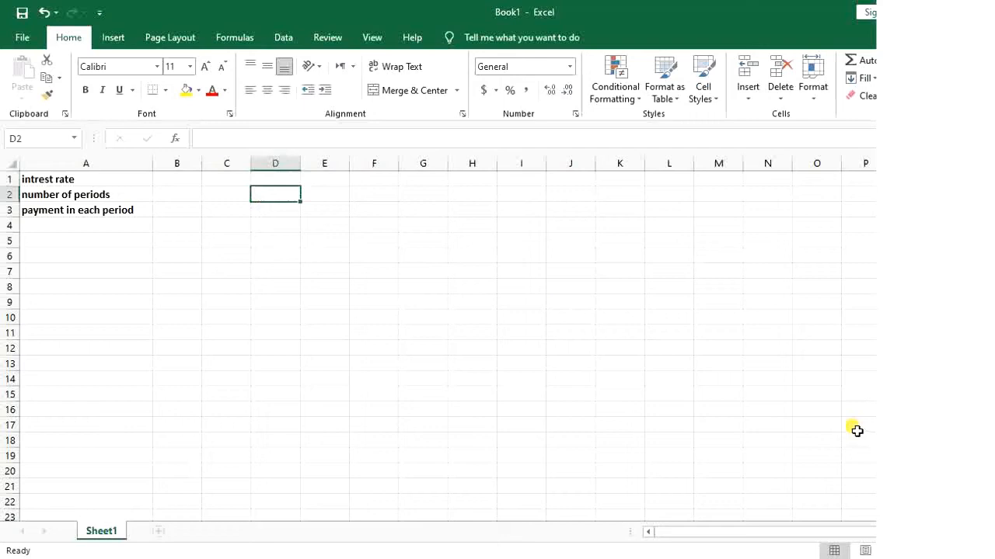
mouse_move(775, 405)
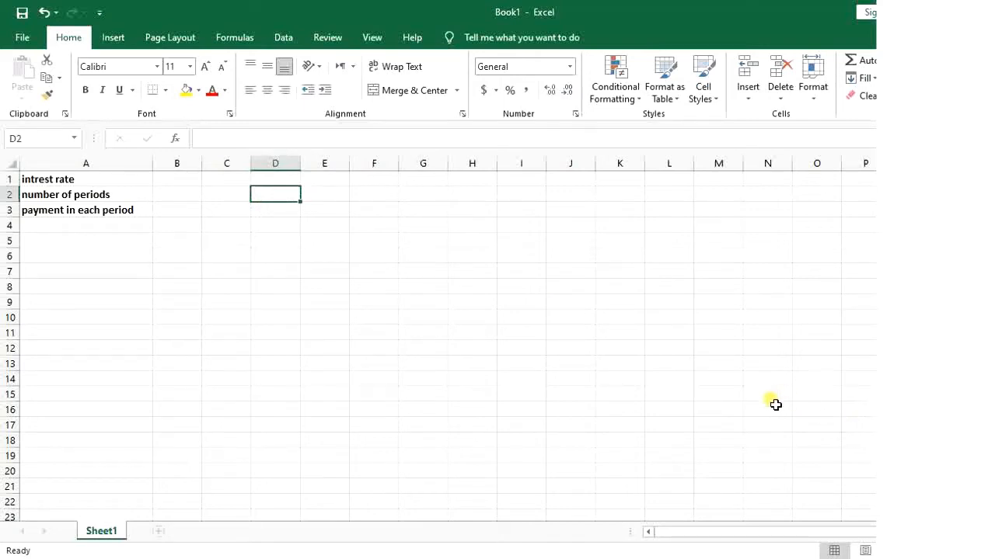
mouse_move(772, 402)
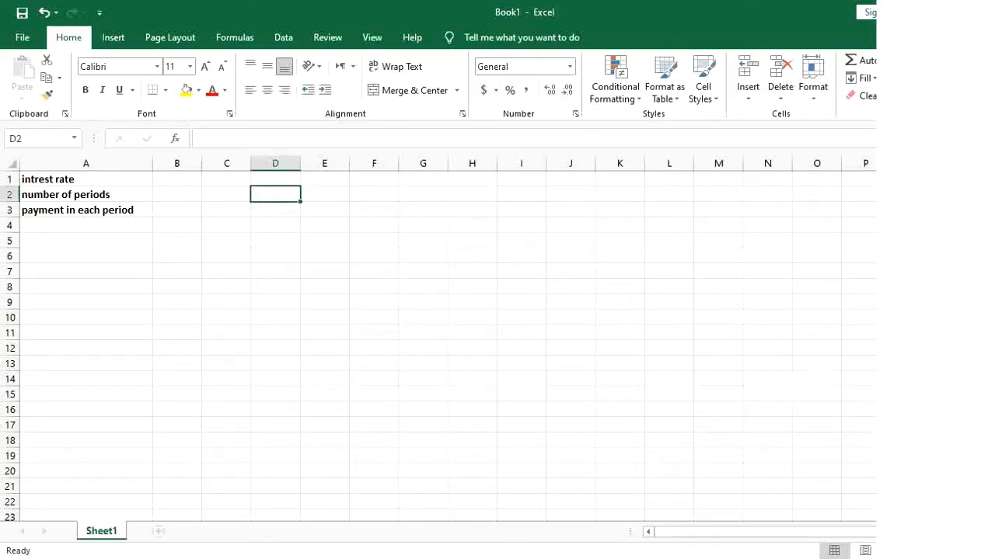
text(=)
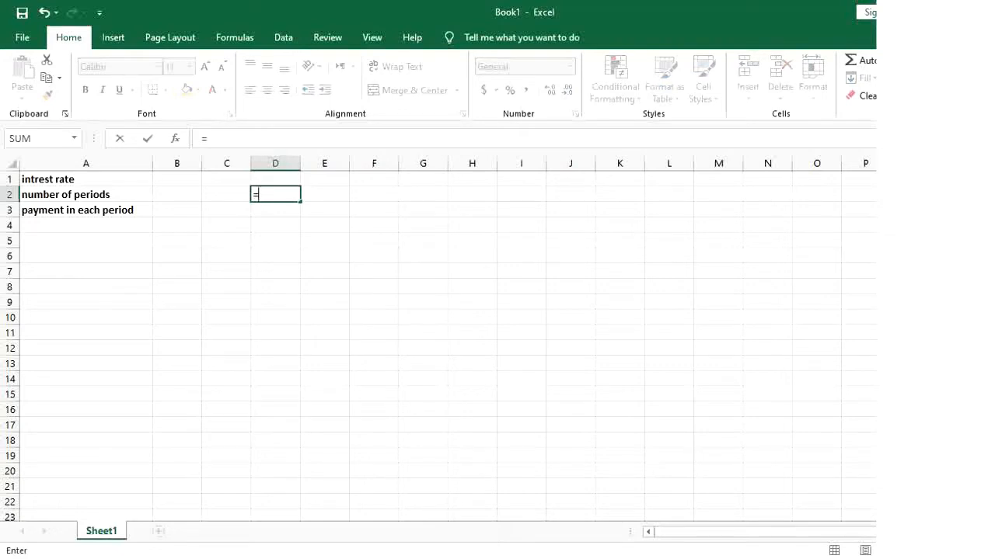
text(pv)
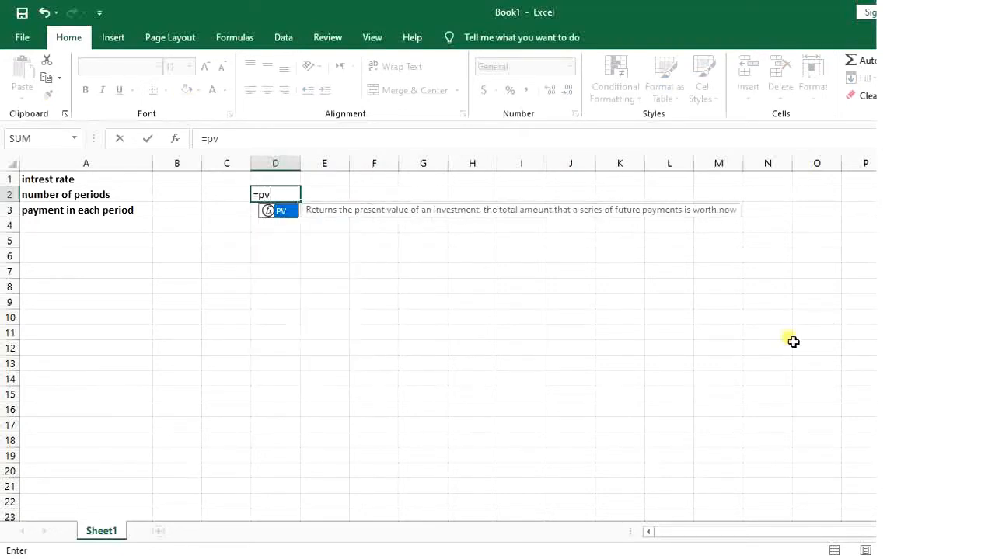
mouse_move(309, 231)
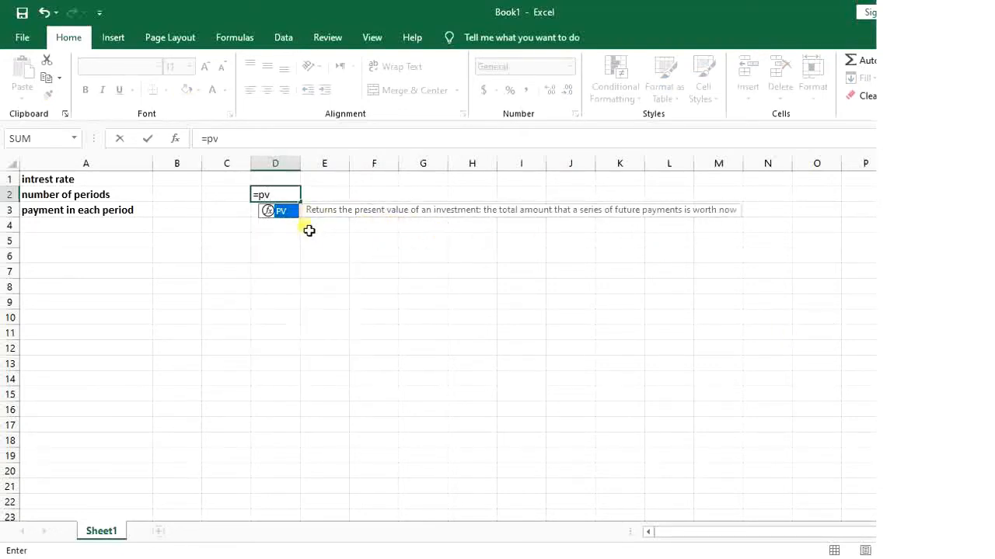
mouse_move(370, 225)
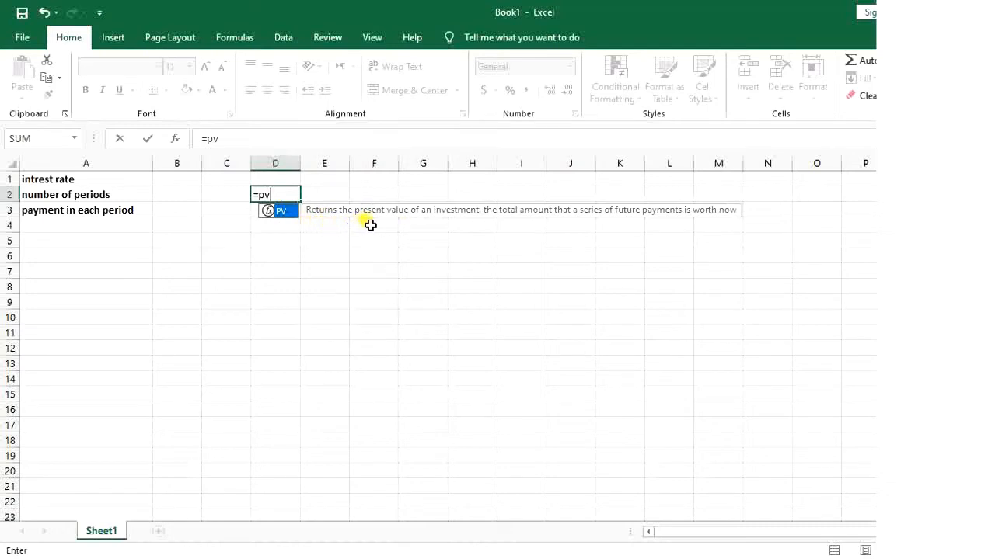
mouse_move(360, 216)
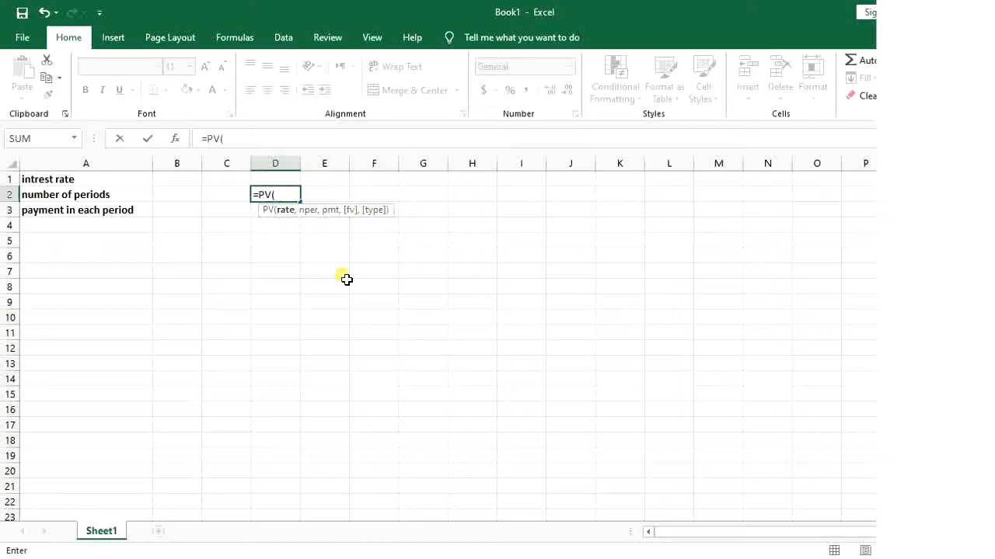
mouse_move(268, 233)
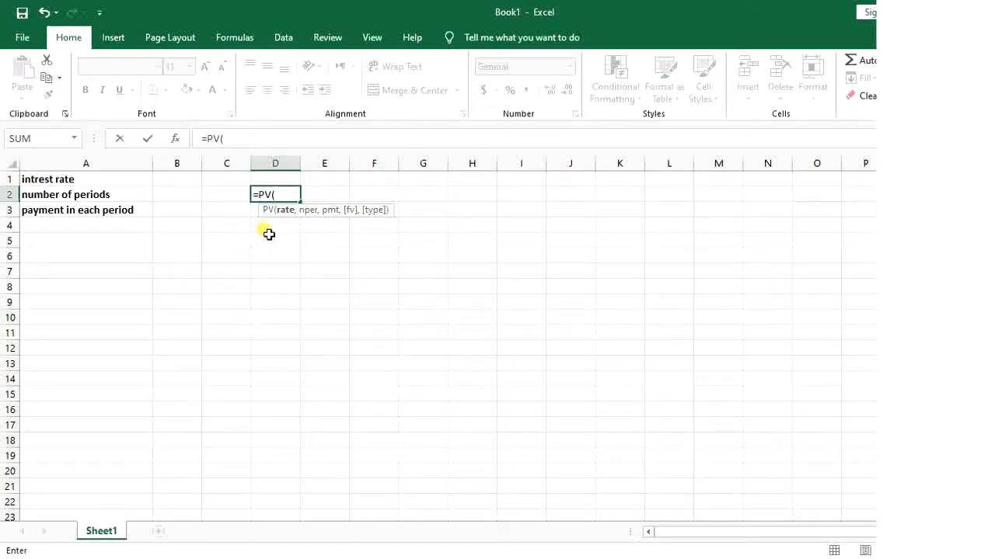
mouse_move(283, 228)
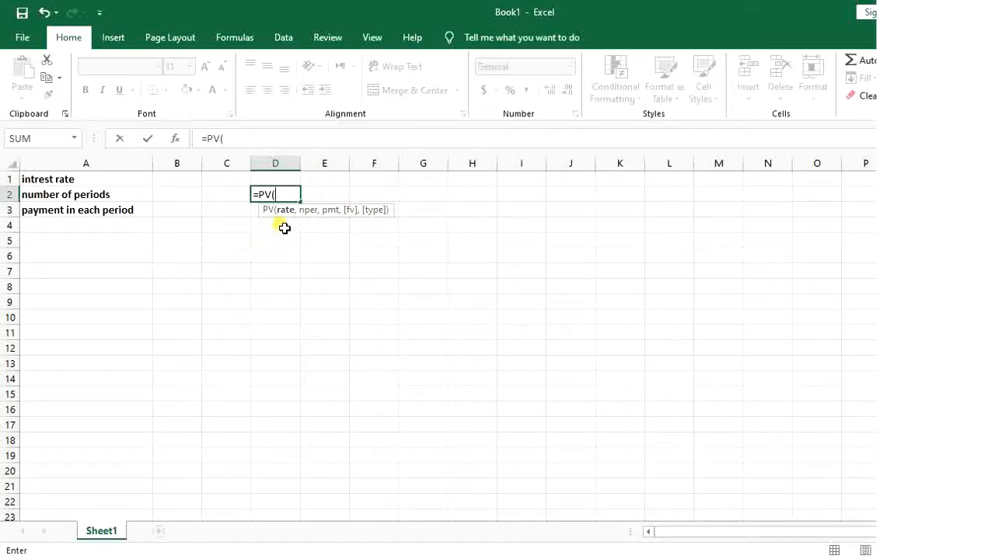
mouse_move(168, 186)
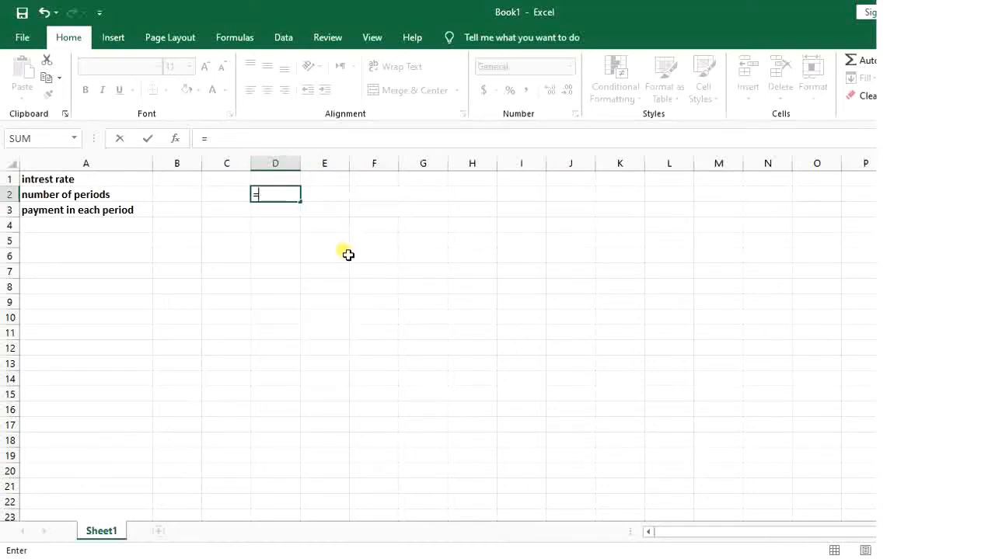
Enter 0.05 in B1, 36 in B2 and 265 in B3.
click(177, 179)
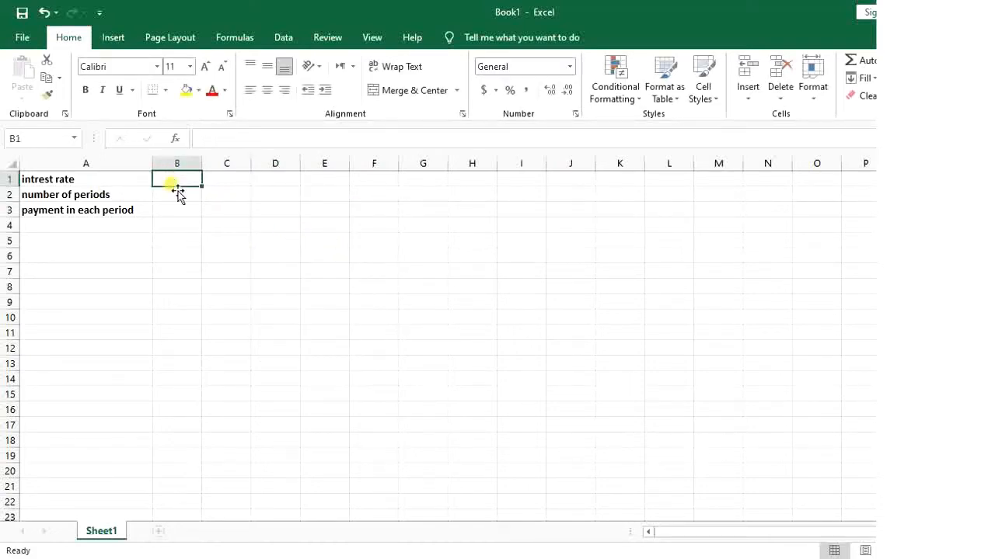
mouse_move(10, 464)
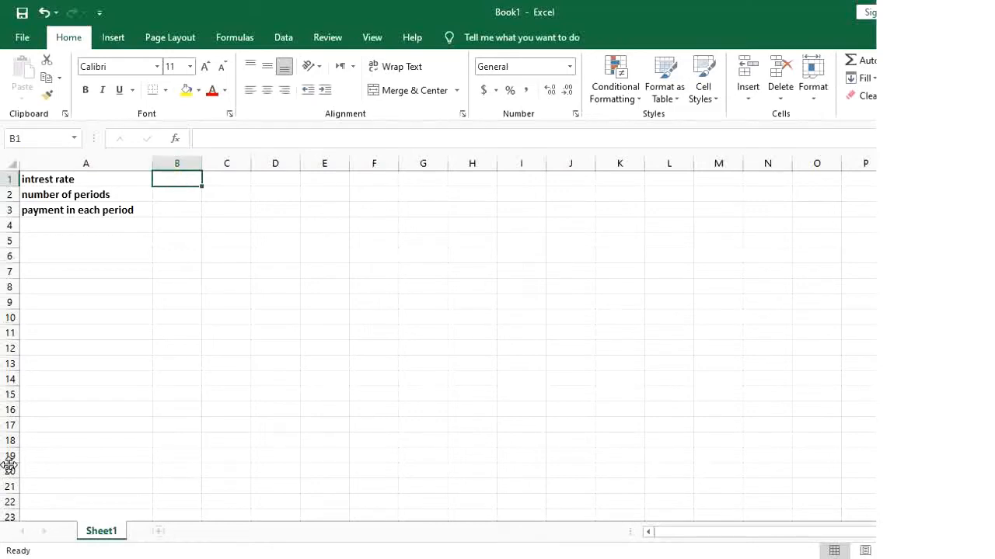
text(0.05)
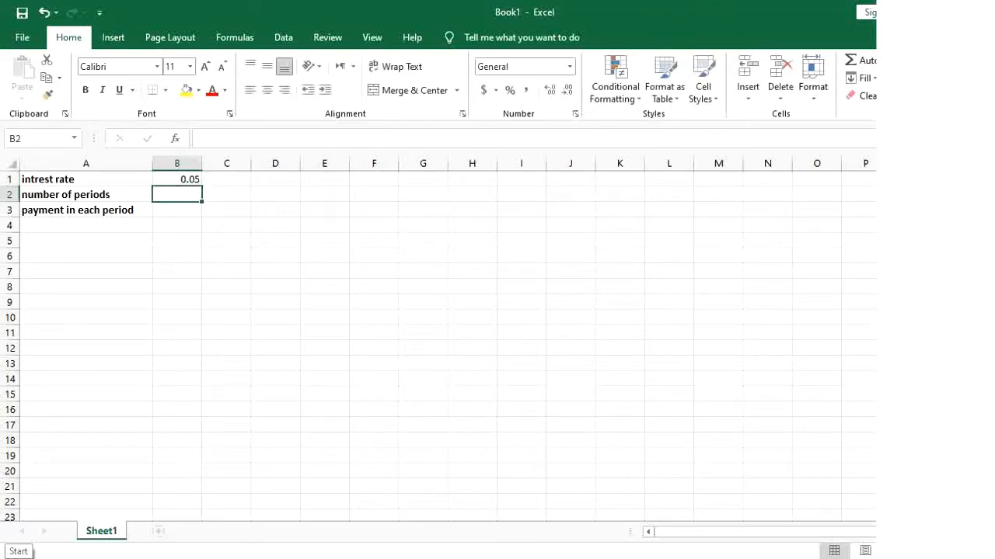
text(36)
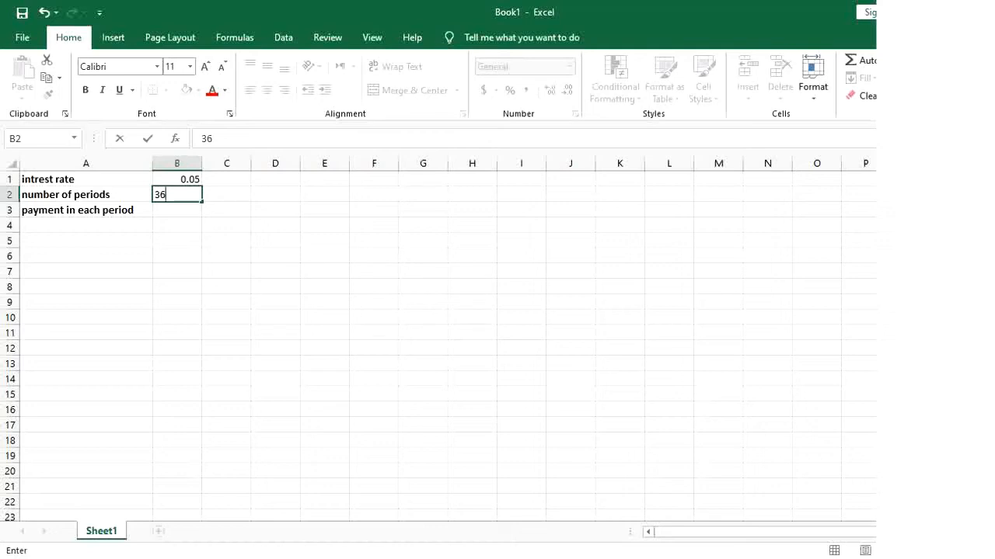
key(Return)
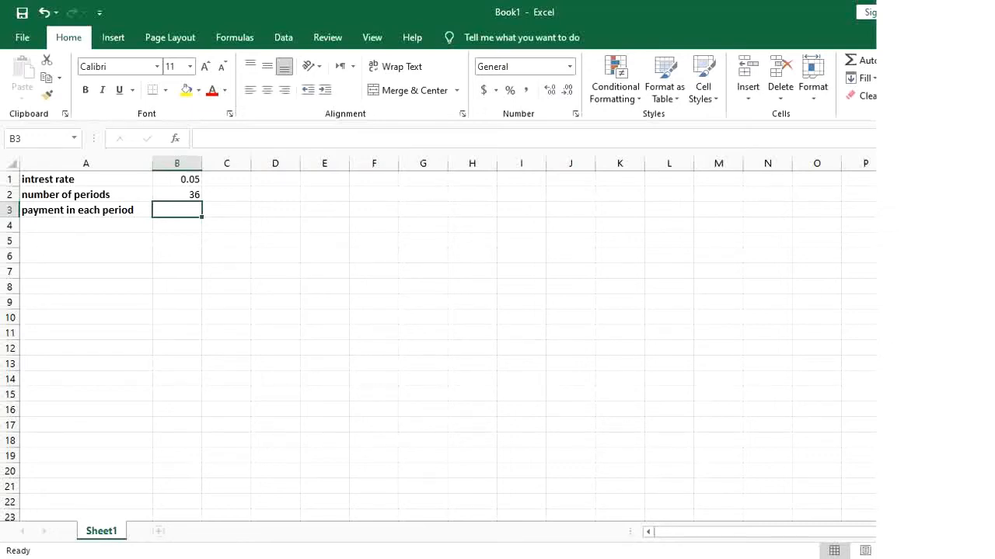
text(26)
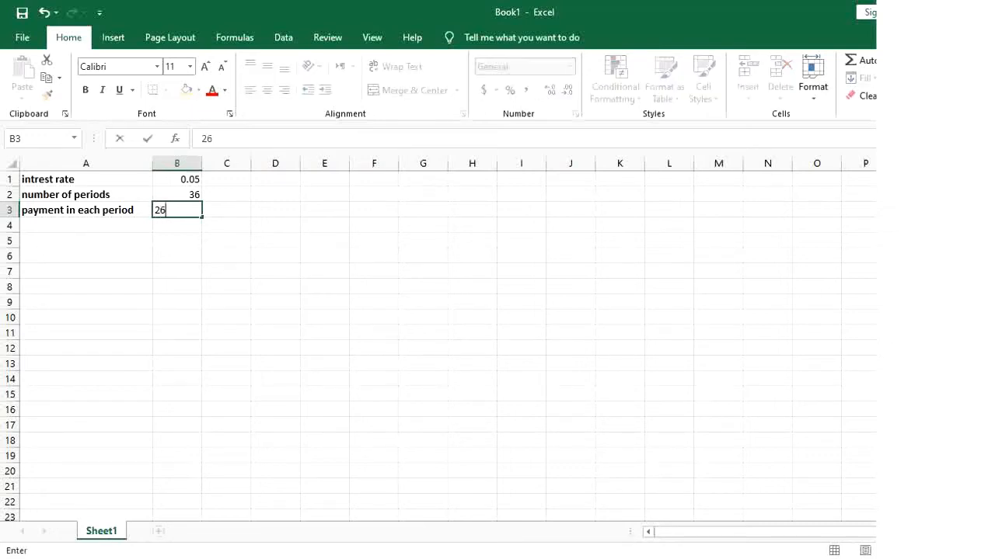
text(5)
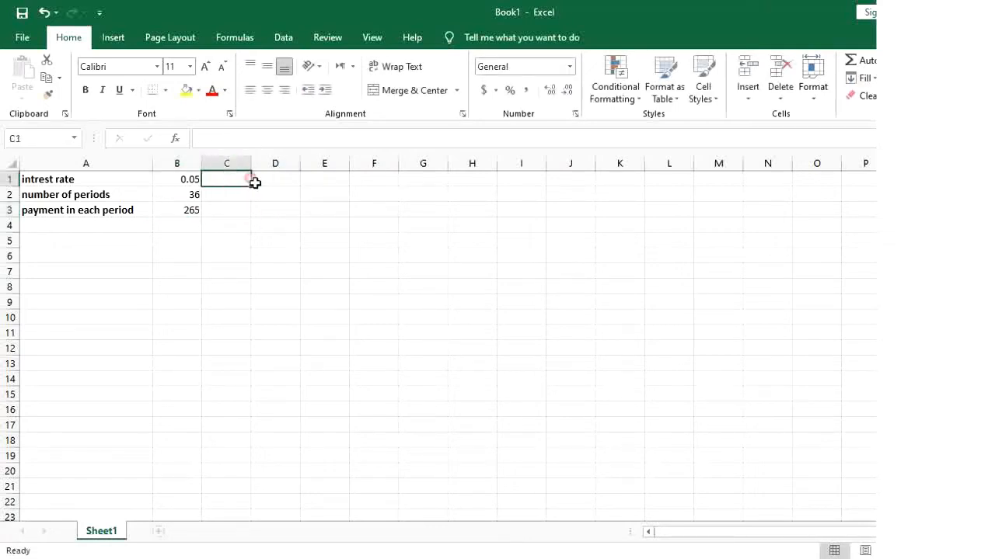
In D2, insert PV and reference B1, B2 and B3 as its arguments.
click(275, 193)
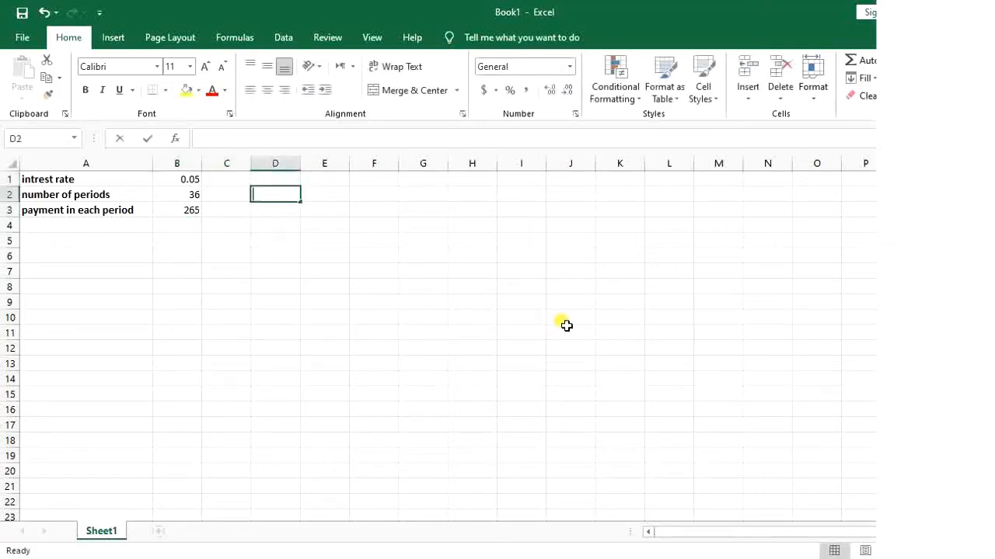
text(=)
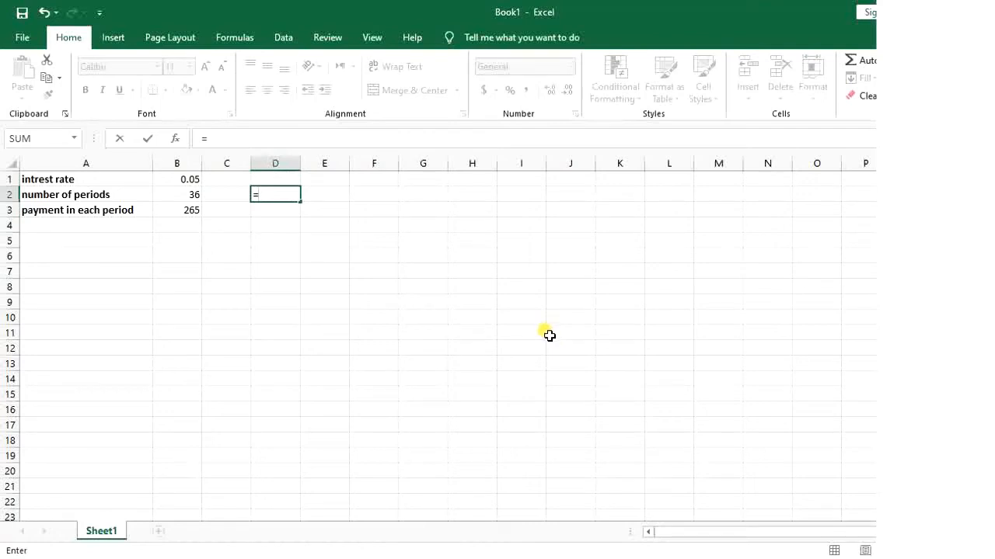
text(pv)
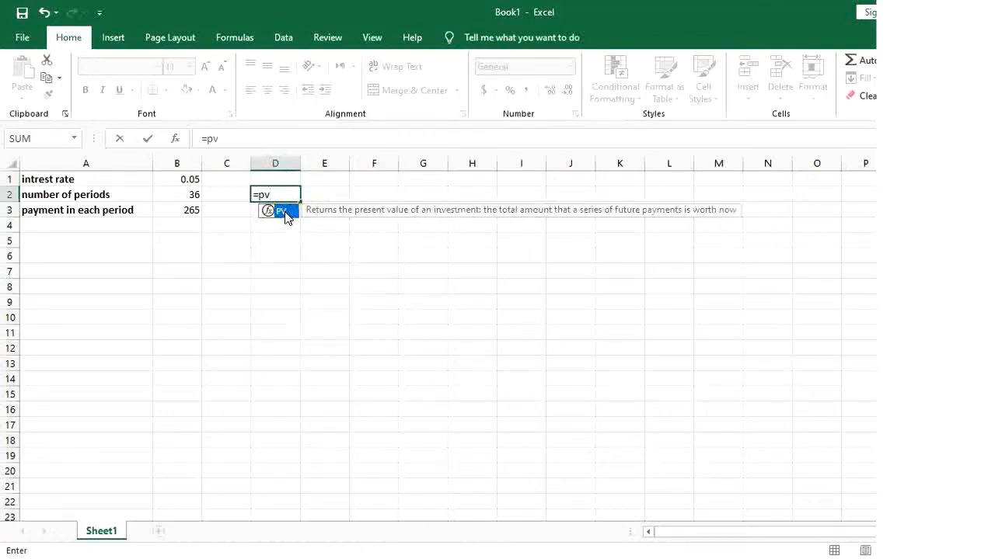
double_click(276, 210)
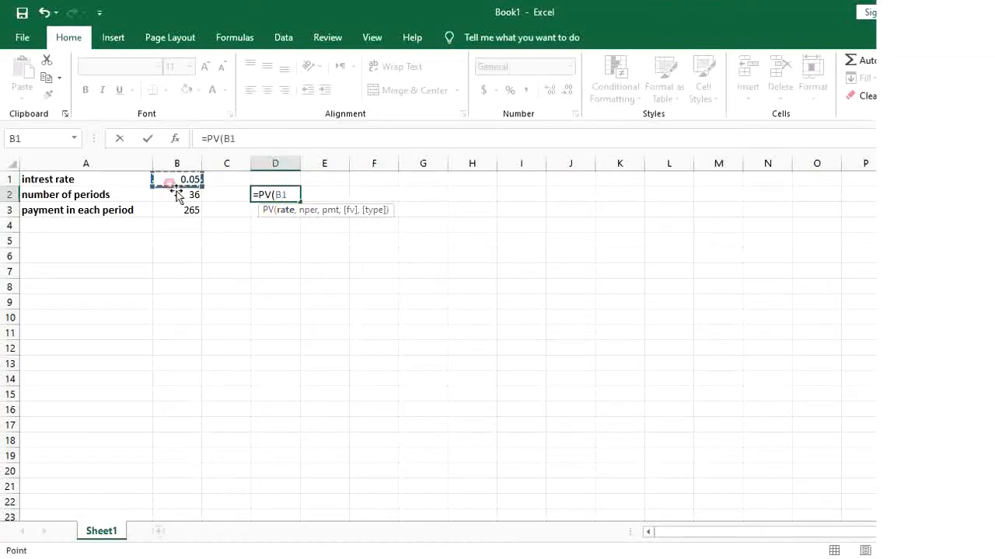
text(,)
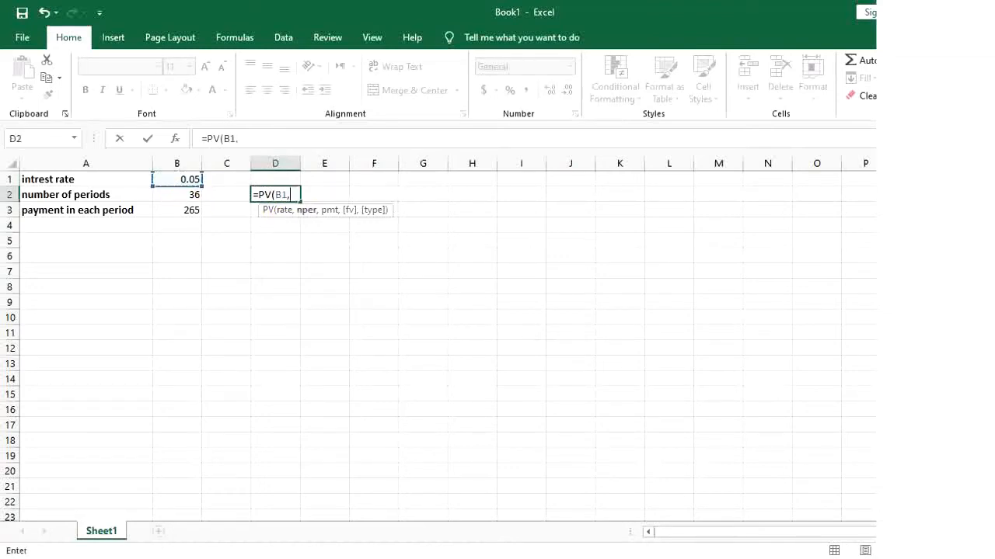
mouse_move(305, 223)
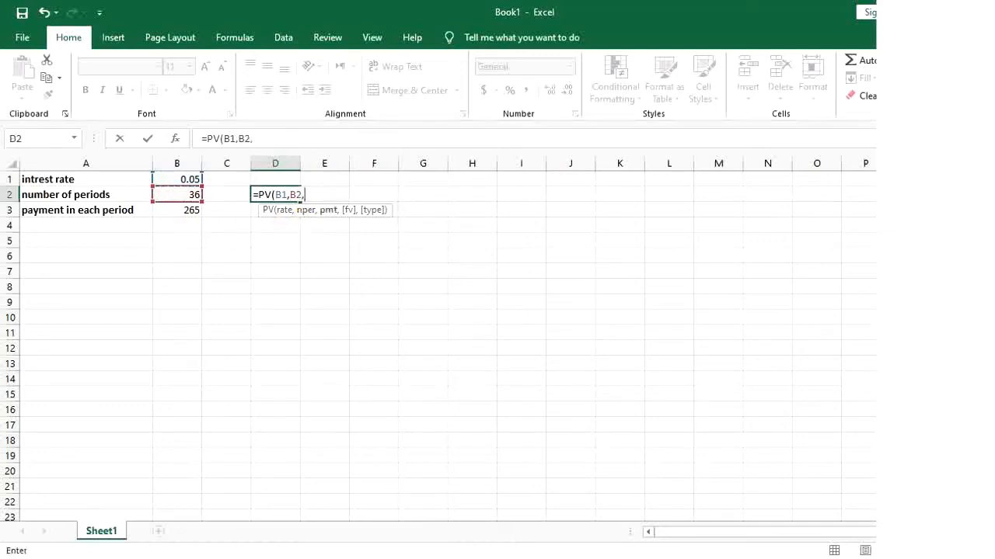
mouse_move(338, 228)
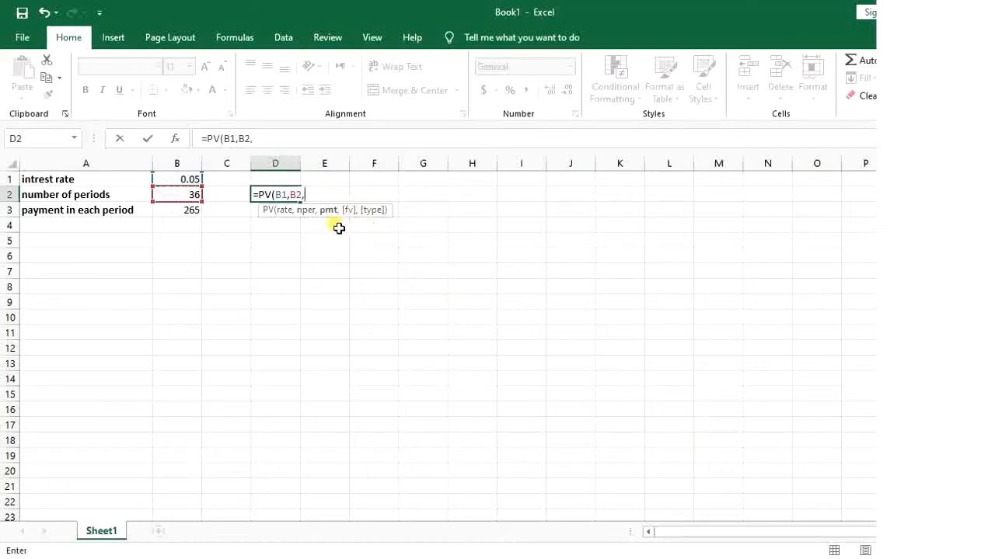
mouse_move(331, 224)
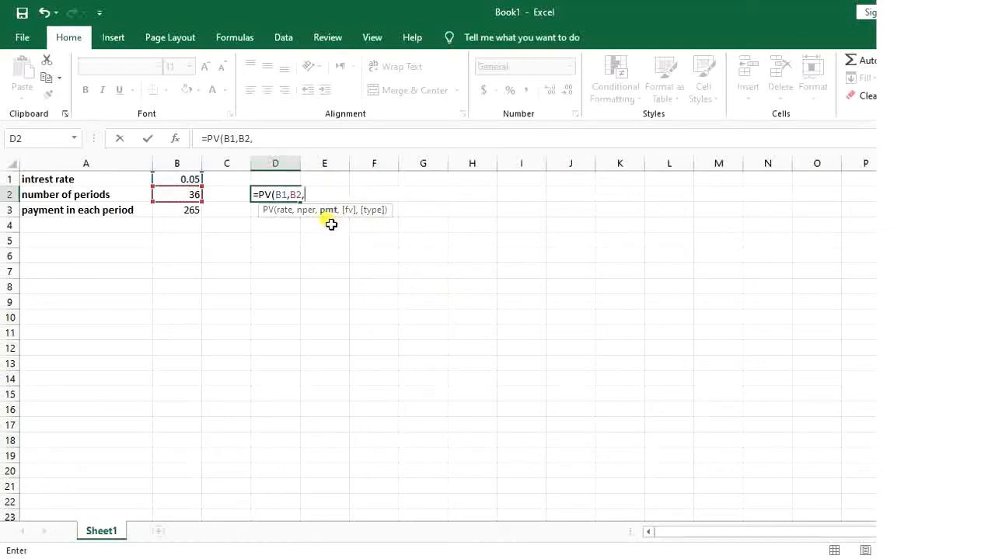
mouse_move(325, 224)
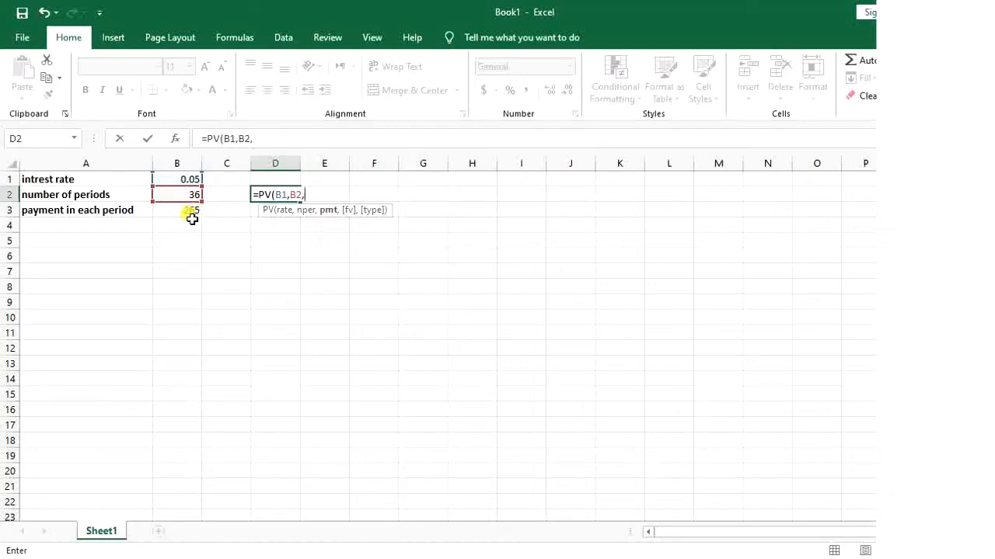
click(177, 210)
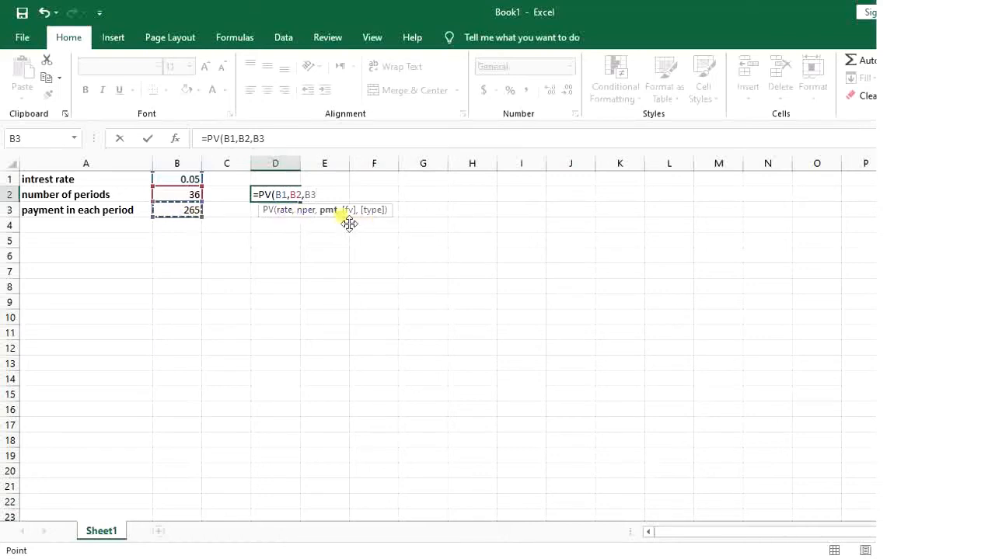
mouse_move(354, 224)
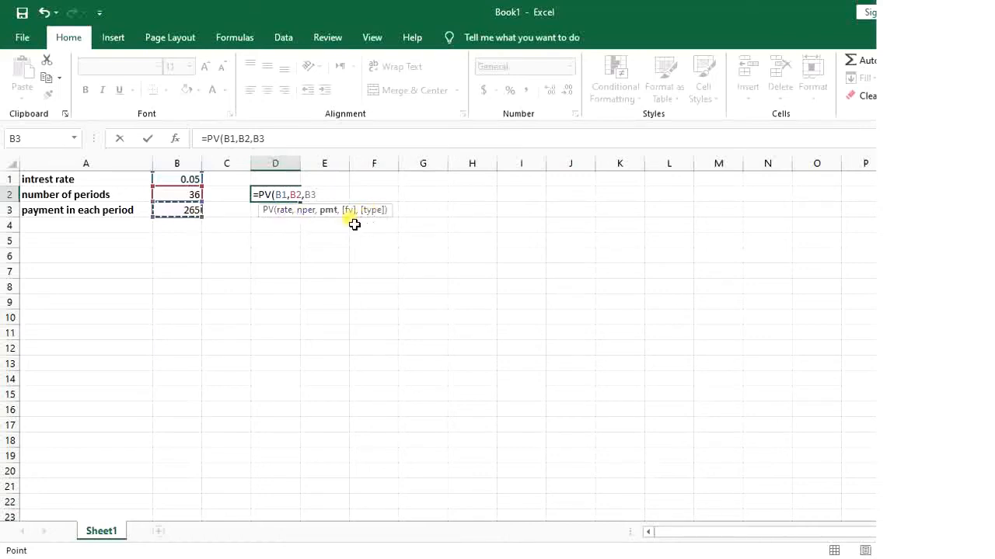
mouse_move(370, 225)
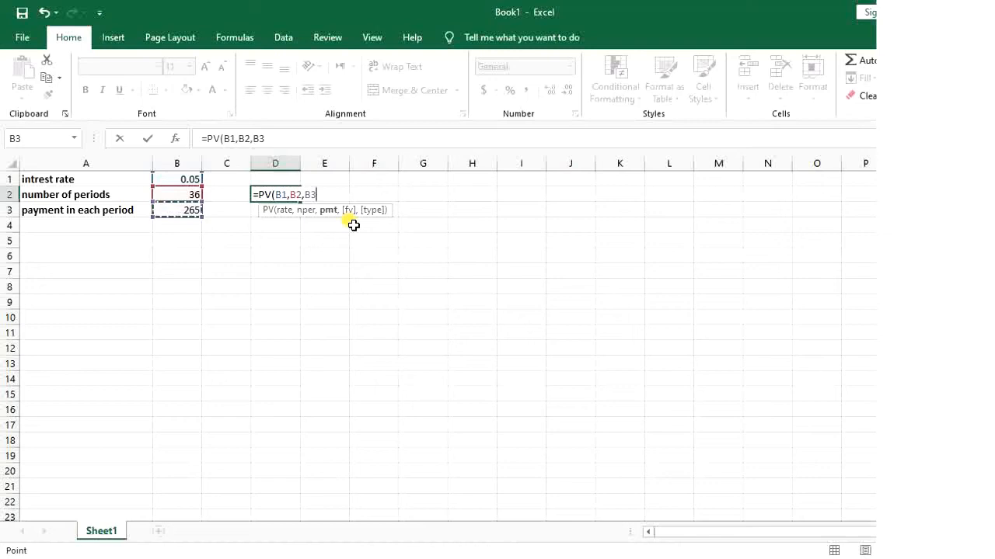
mouse_move(379, 225)
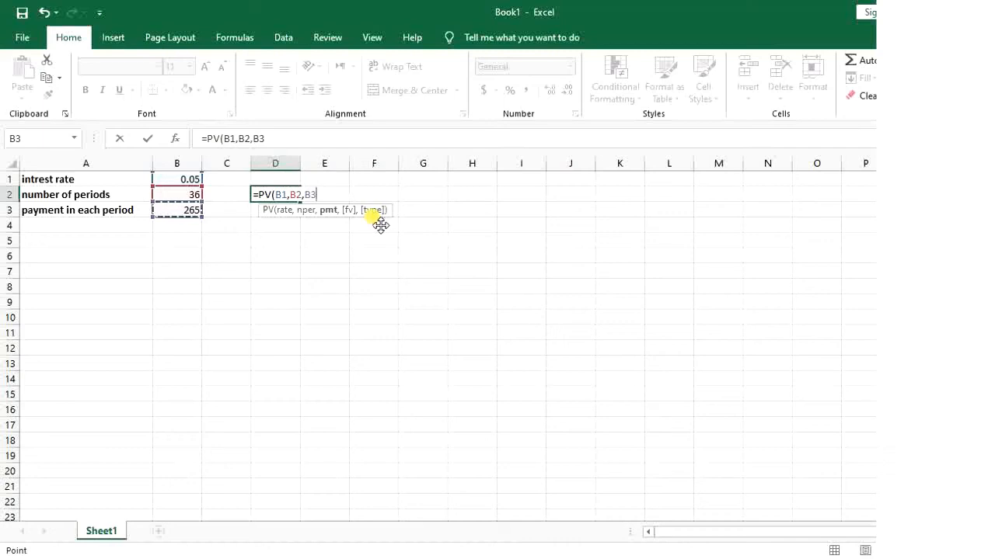
mouse_move(375, 225)
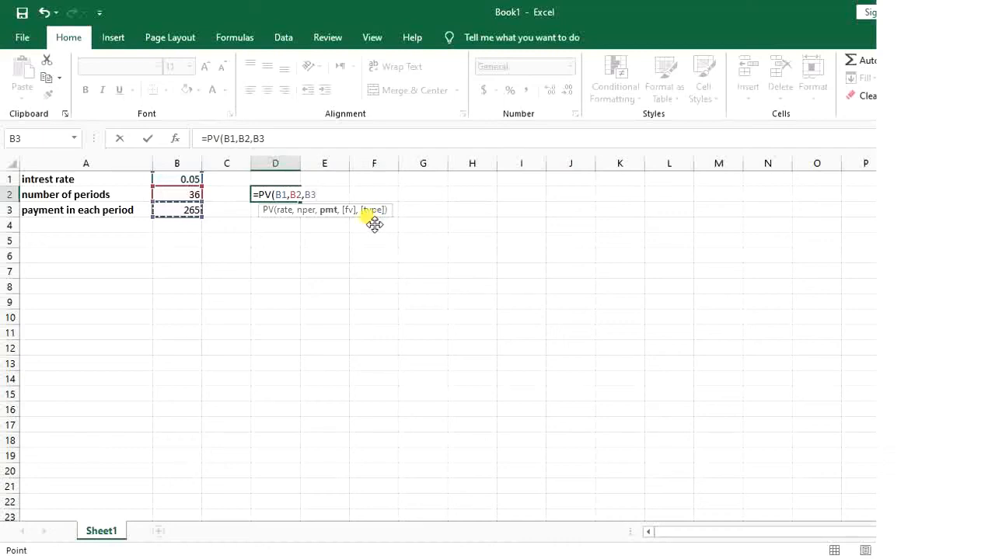
mouse_move(371, 216)
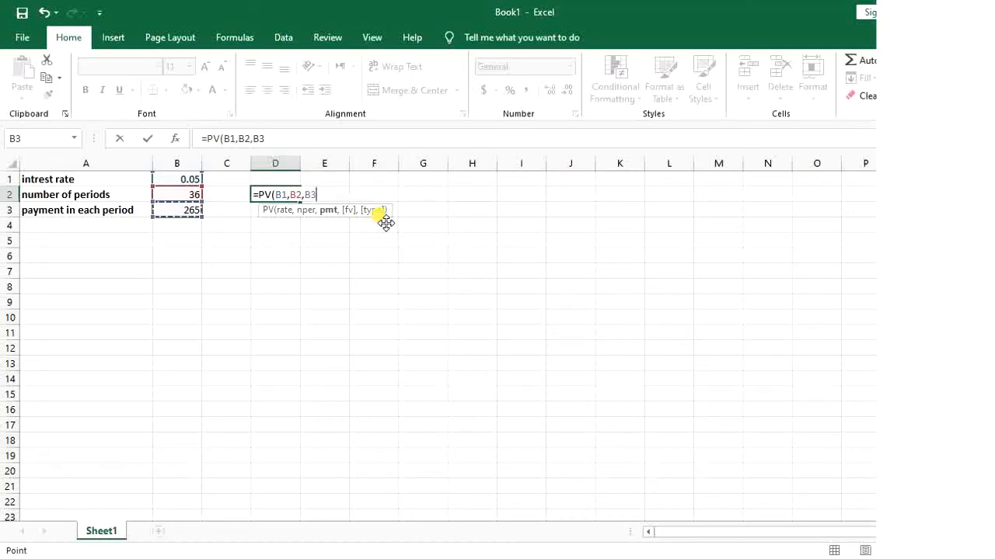
mouse_move(399, 223)
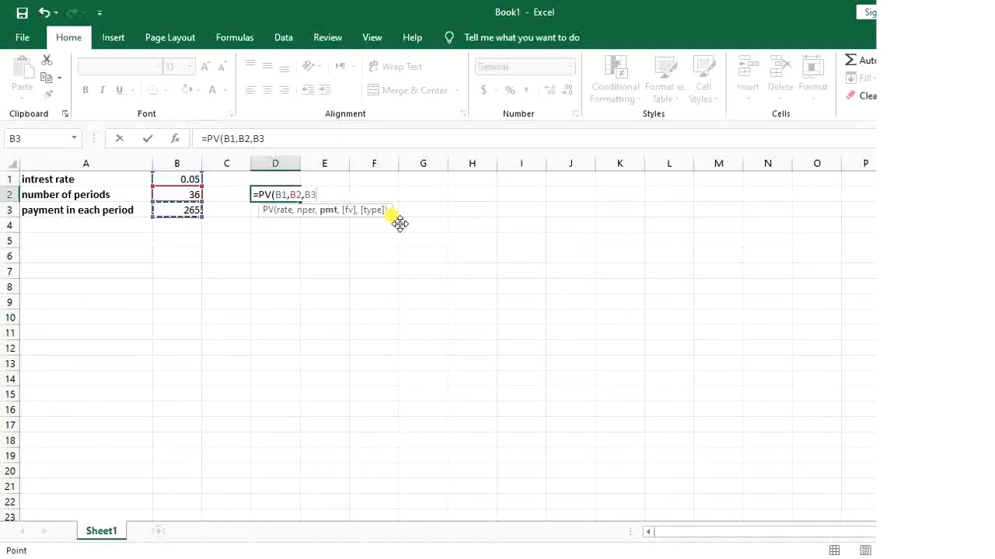
mouse_move(540, 316)
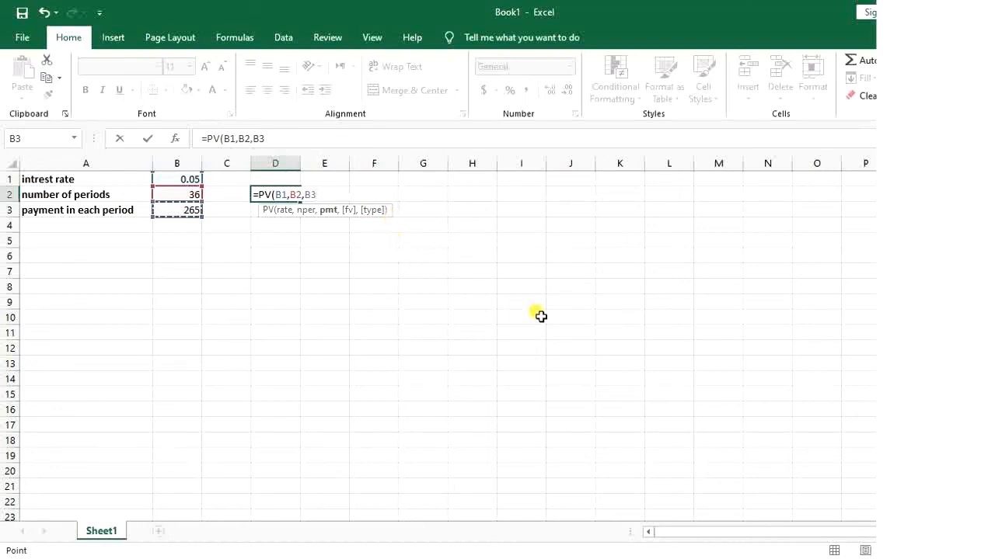
Commit =PV(B1,B2,B3) so D2 displays ($4,384.92).
key(Return)
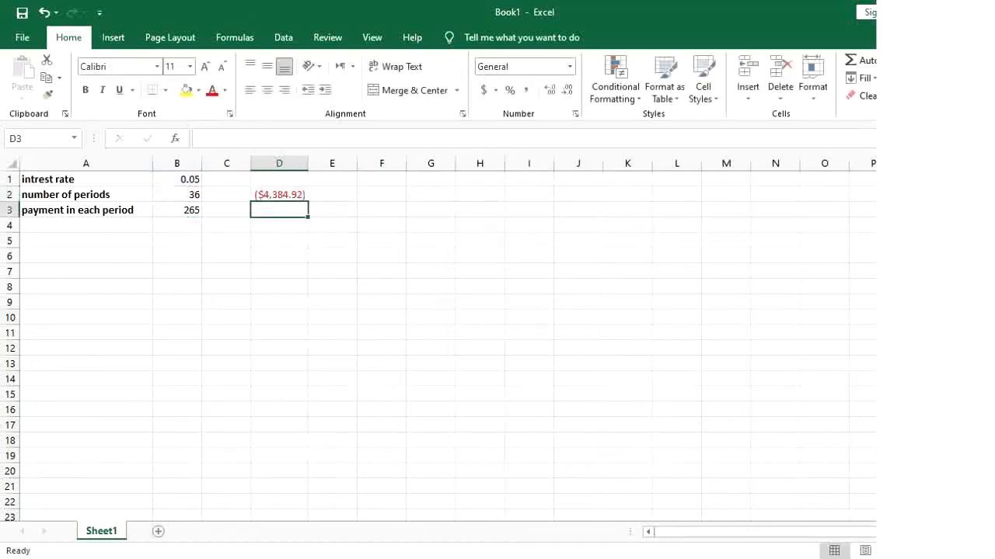
mouse_move(297, 197)
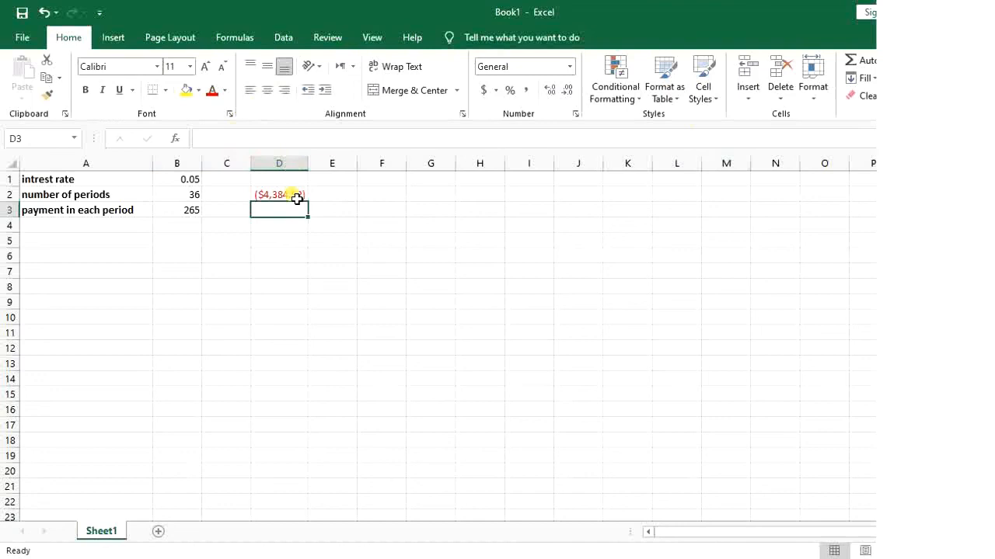
mouse_move(278, 202)
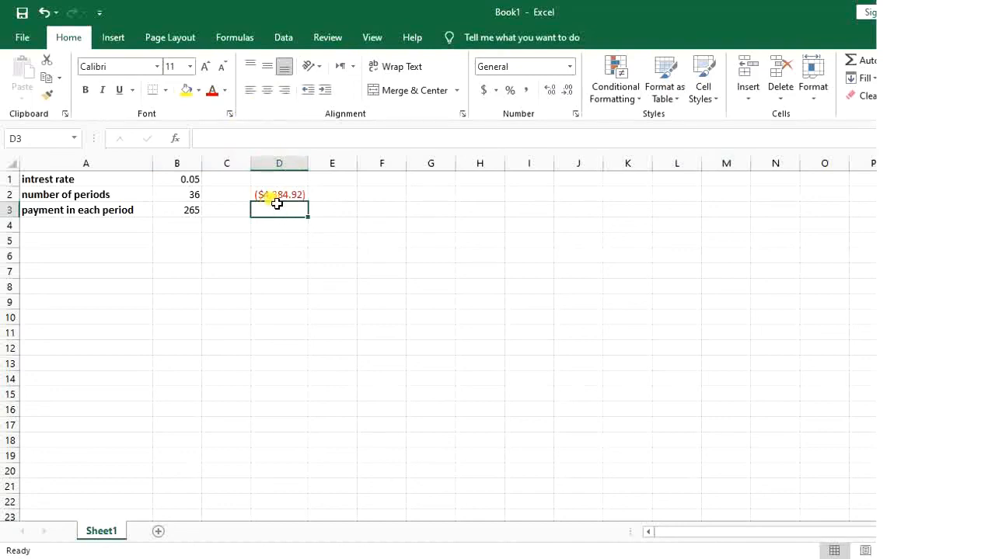
click(279, 194)
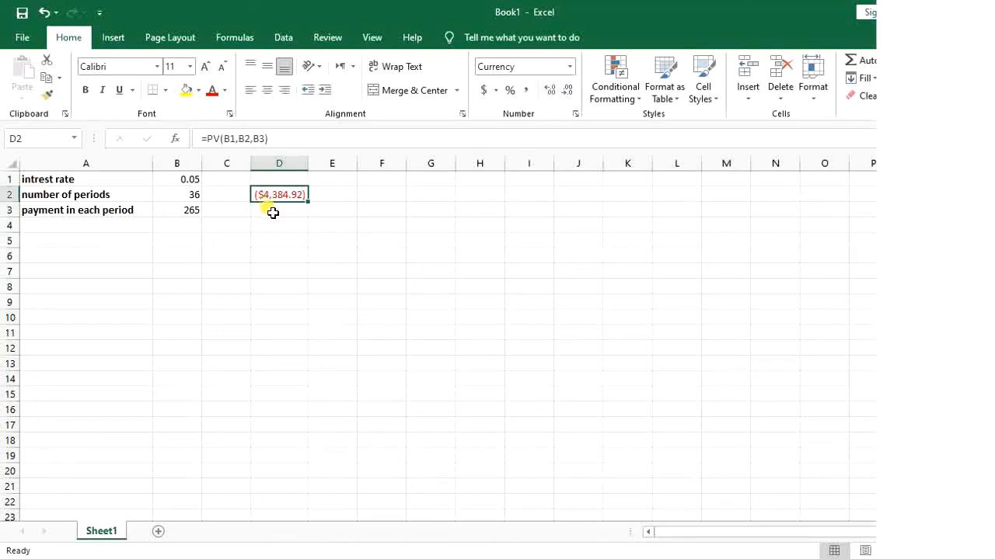
mouse_move(278, 208)
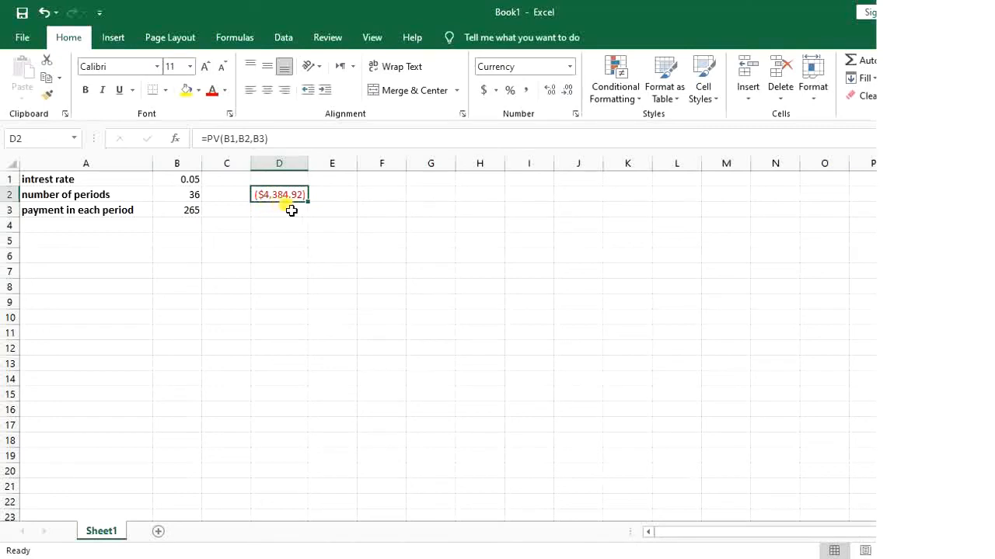
mouse_move(287, 229)
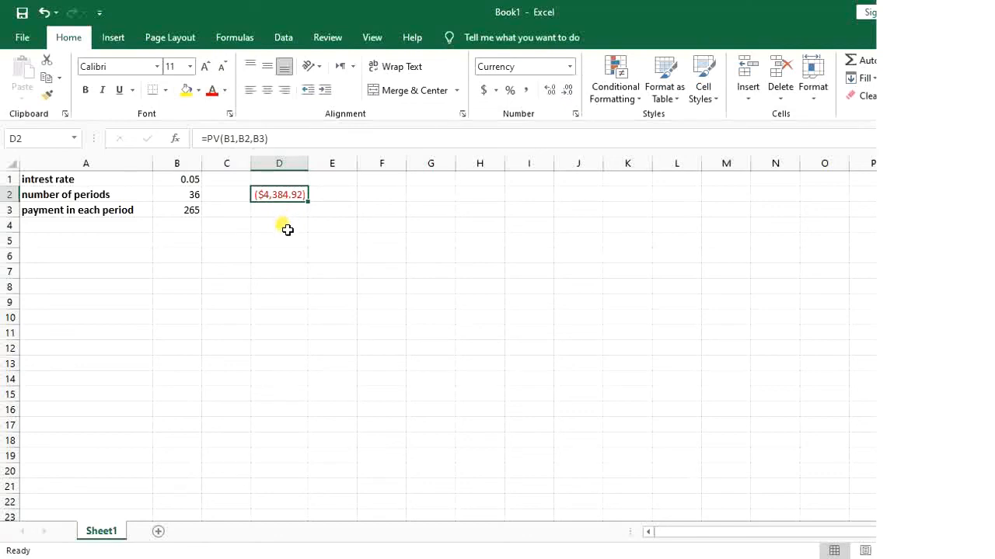
mouse_move(282, 215)
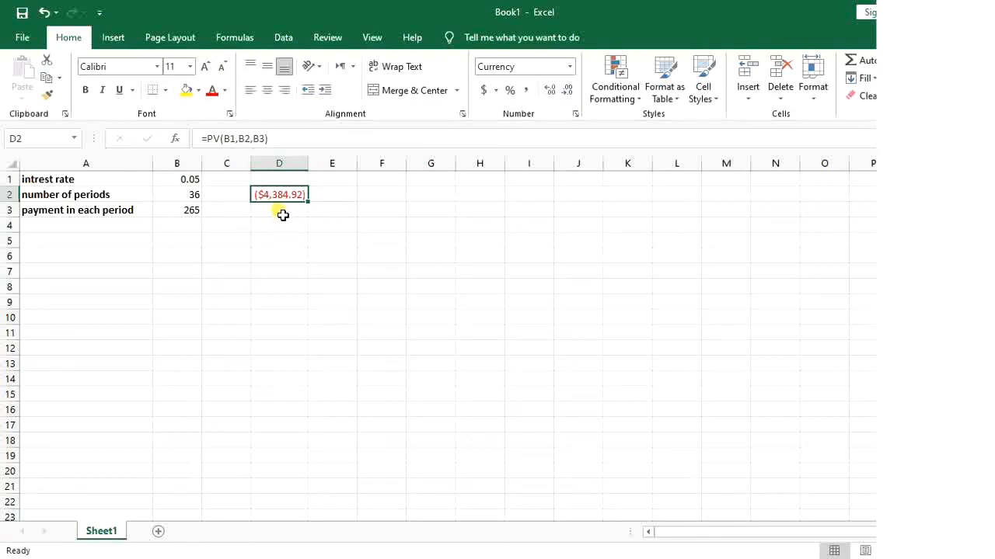
click(279, 209)
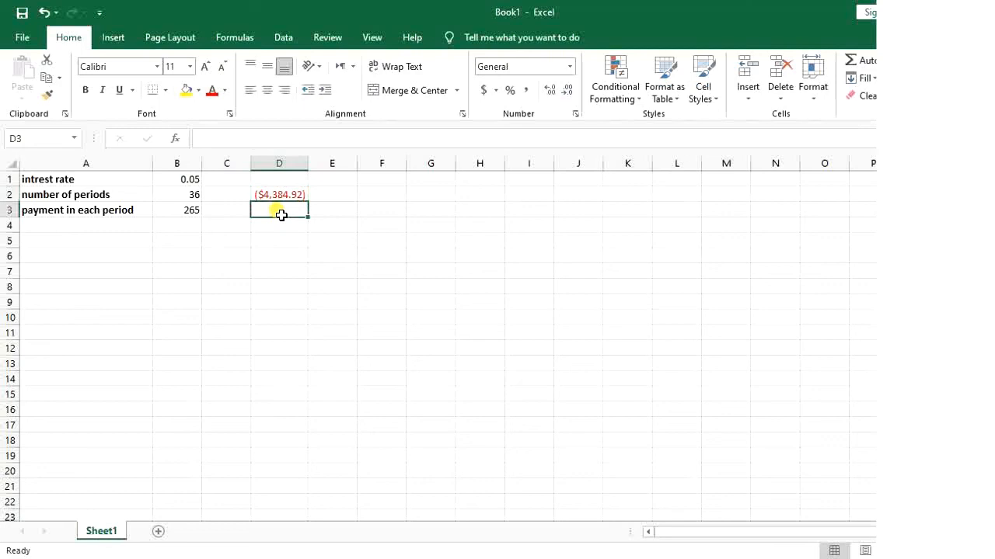